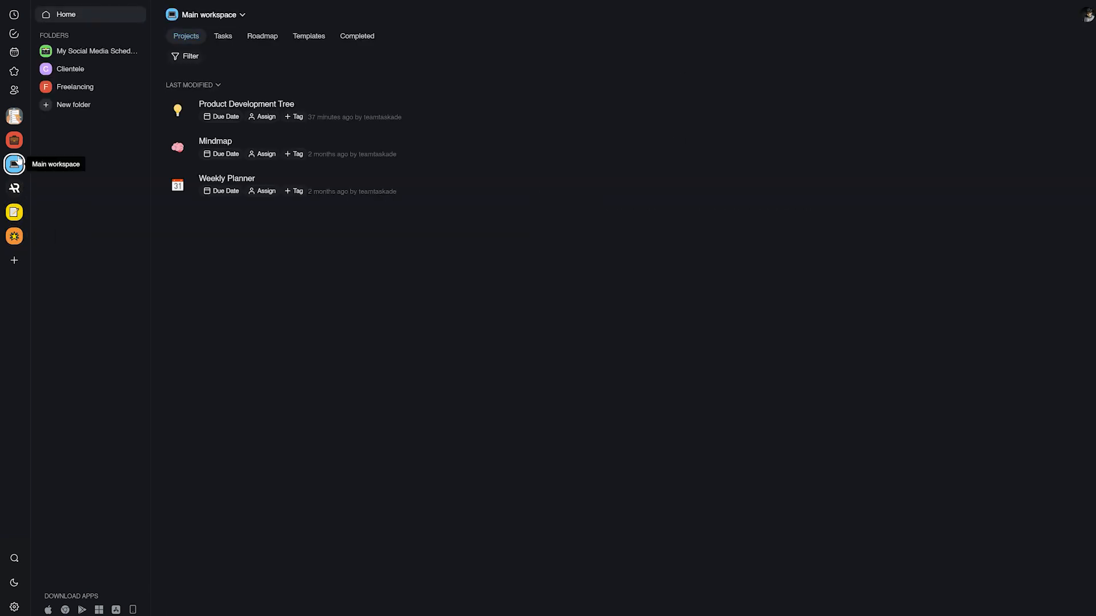
mouse_move(302, 321)
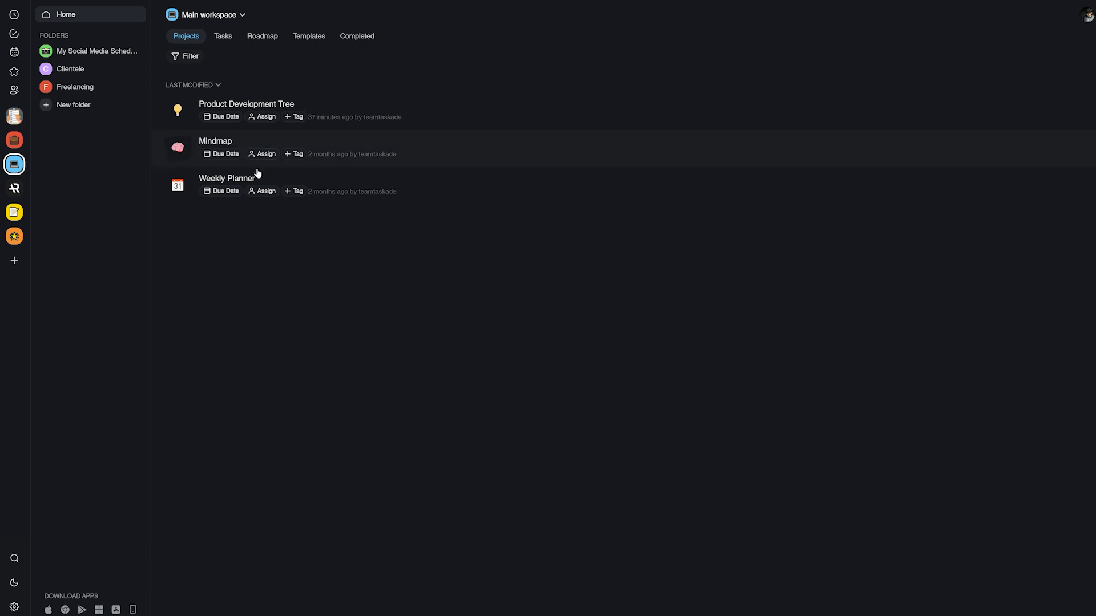
- Switch from Main workspace to another workspace in the sidebar
left_click(13, 236)
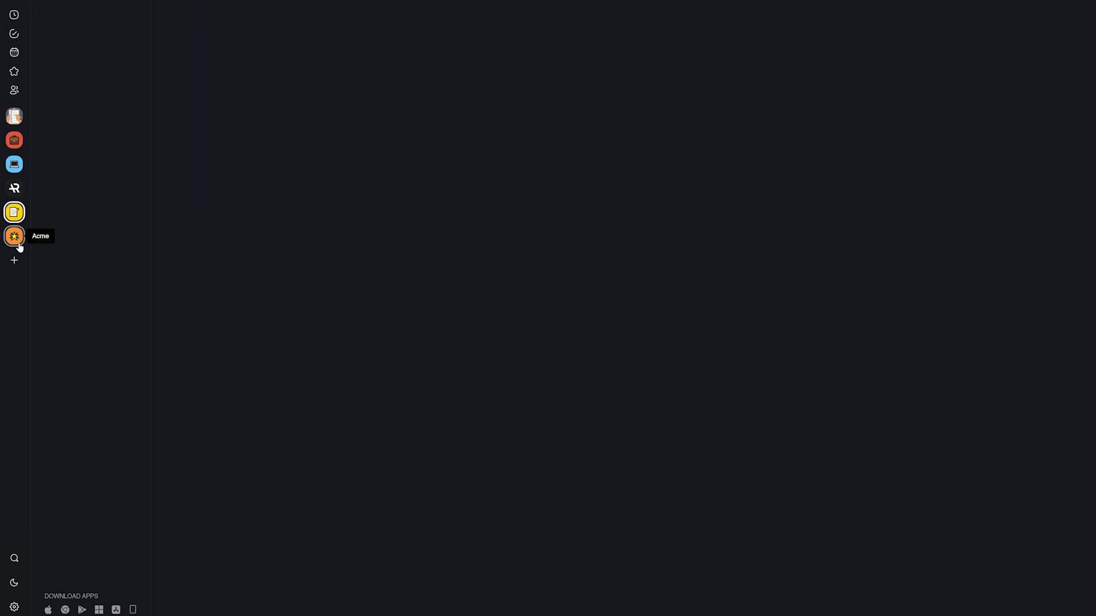
- Start a new project, preview the Bullet Journal template, and go to the online template gallery
left_click(13, 164)
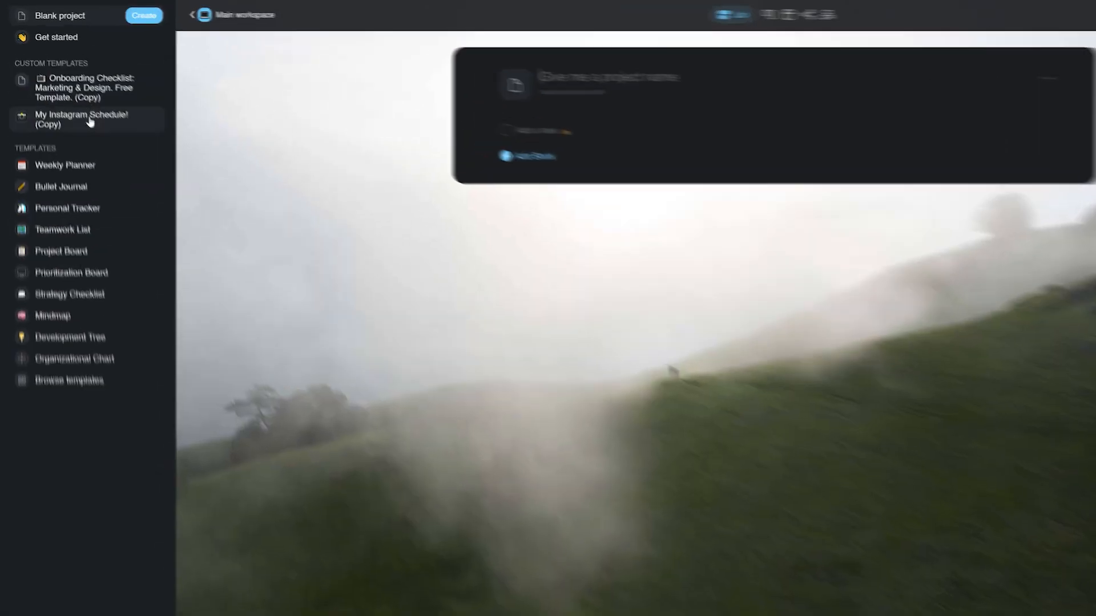
left_click(71, 205)
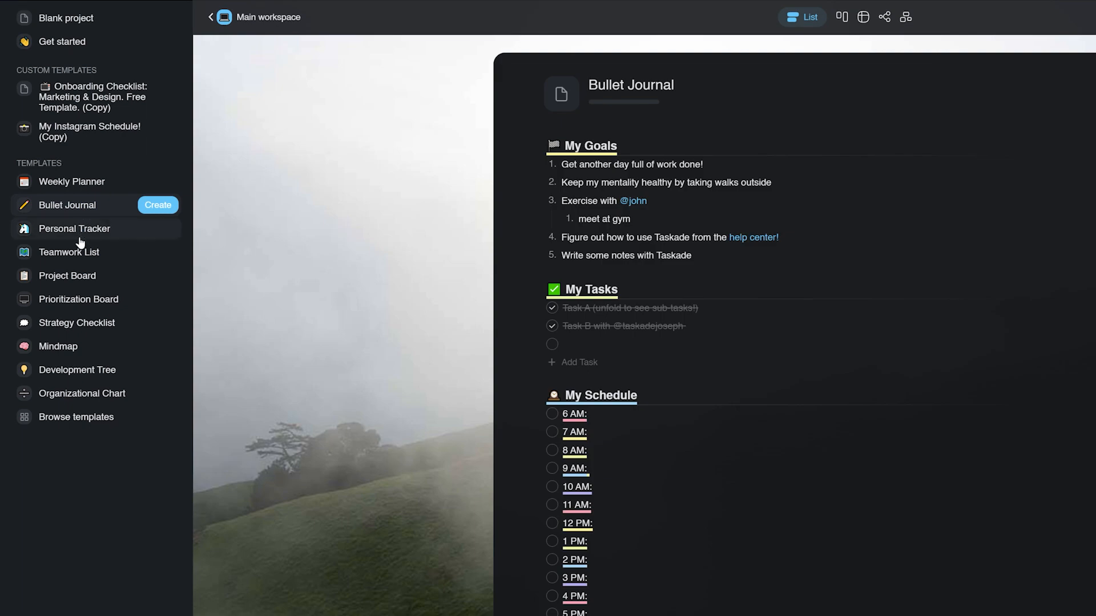
left_click(69, 252)
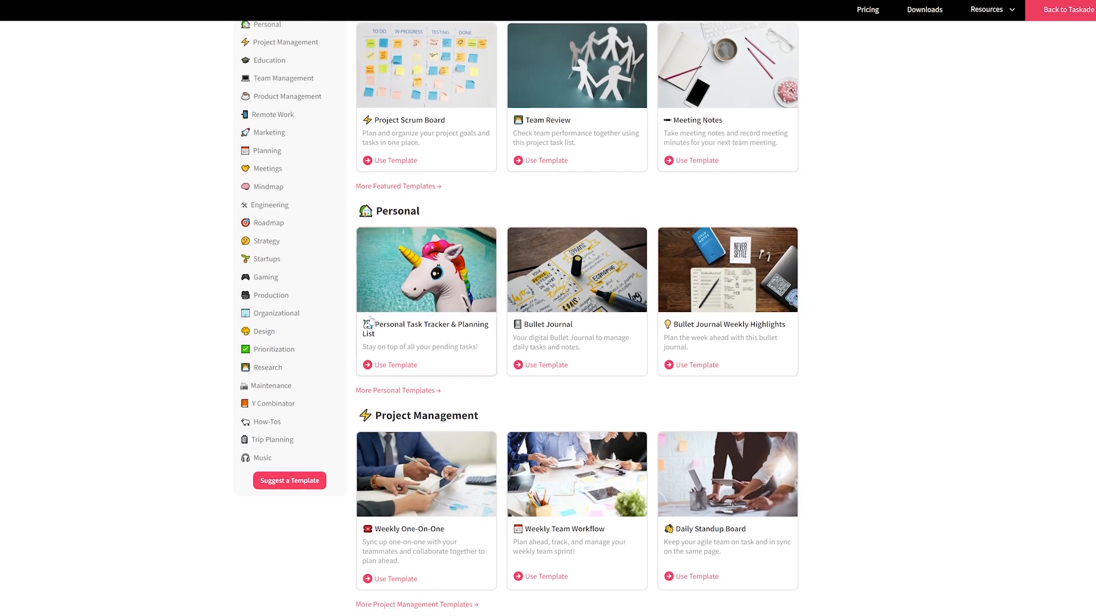
- Use the Job Interview template and fill its Your Bio name line with 'Joseph'
scroll("down", 3)
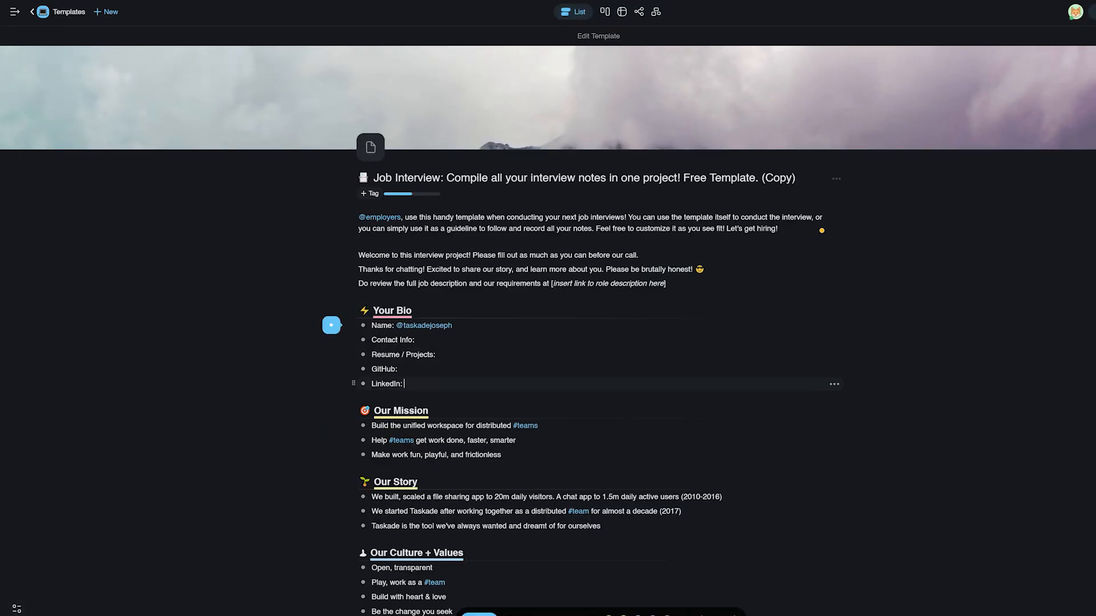
type("Joseph")
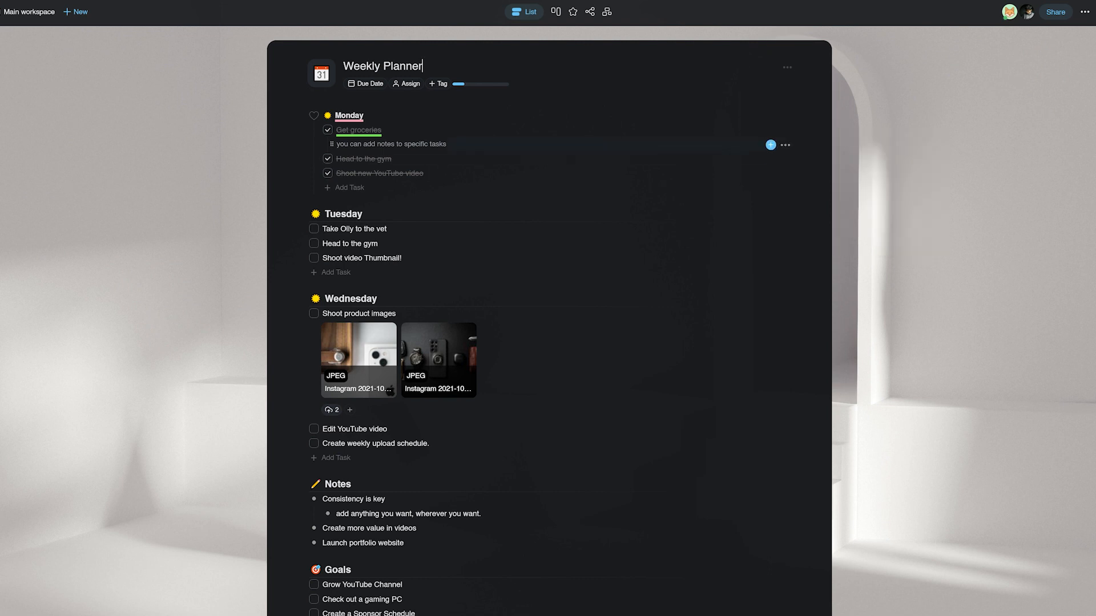
- Add a new Monday task in Weekly Planner reading 'Save this we'
scroll("down", 3)
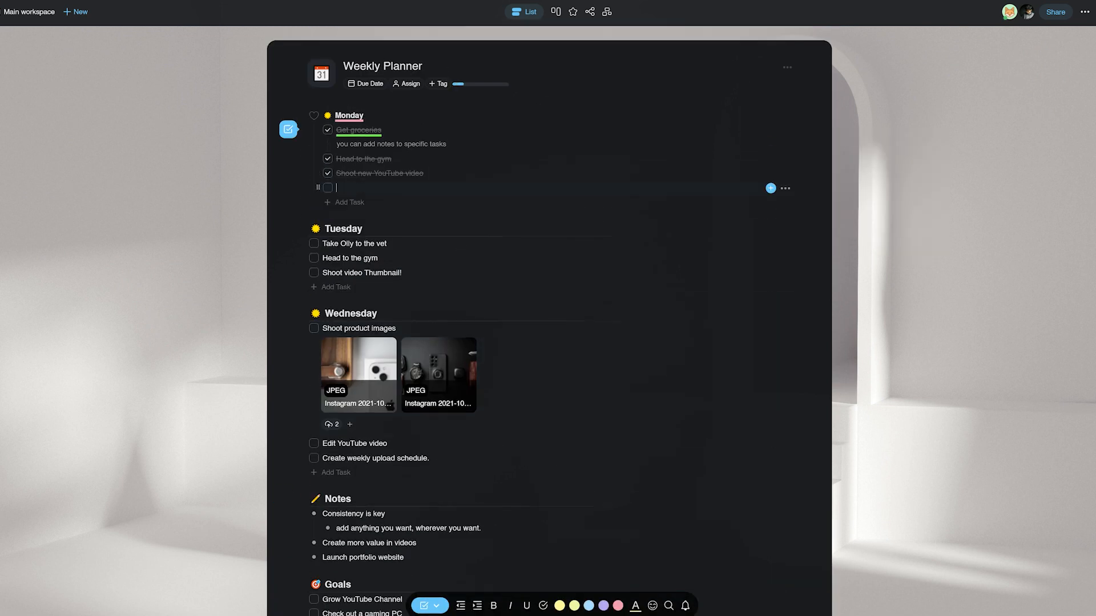
type("Save this we")
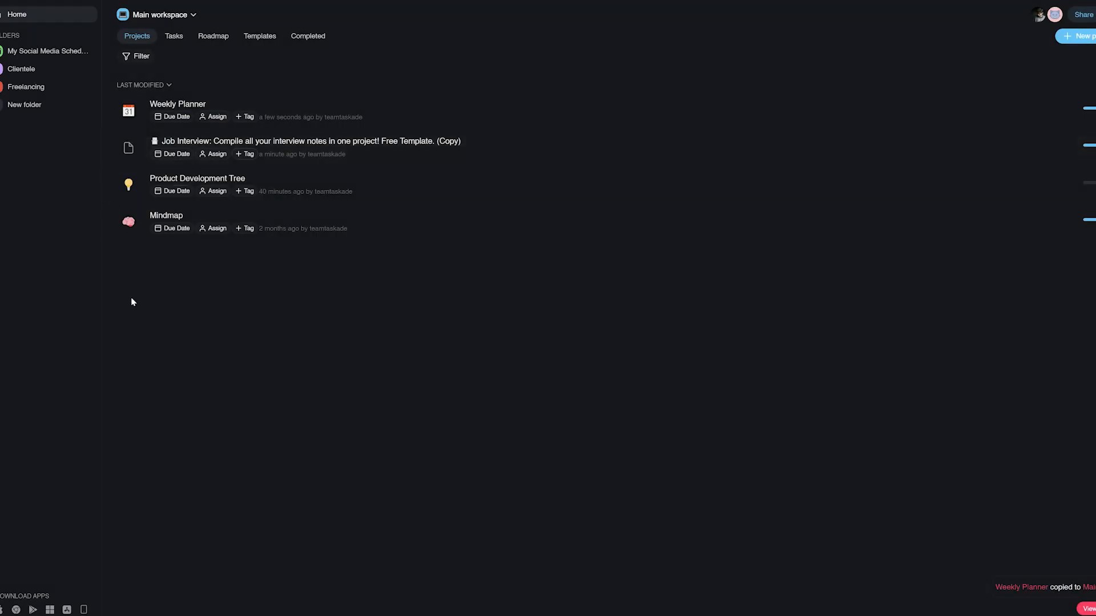
- Show Main workspace's saved templates, now listing Weekly Planner (Copy)
left_click(260, 36)
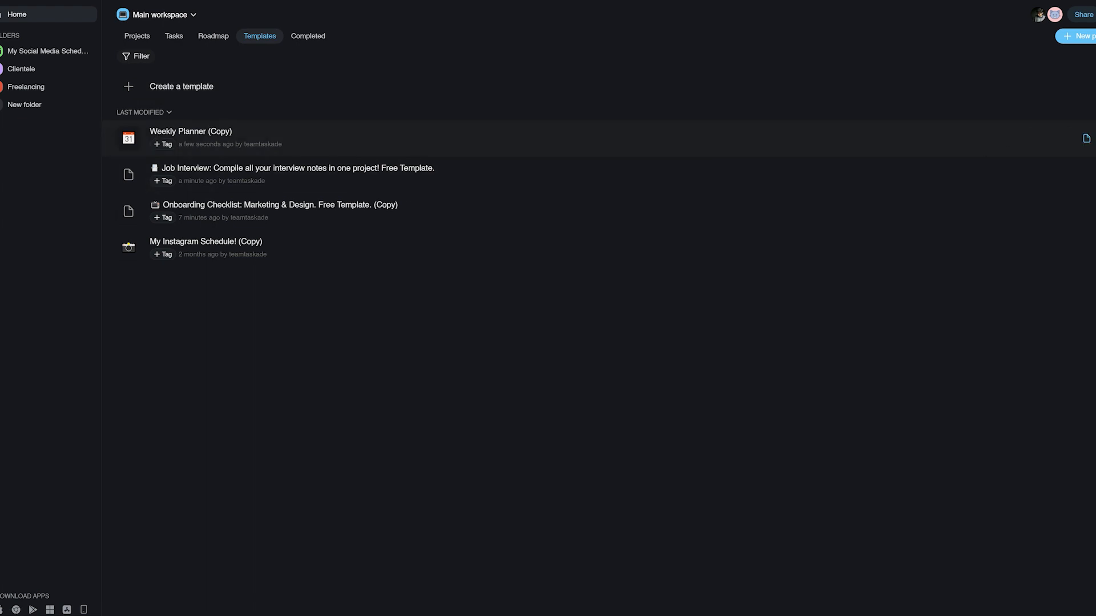